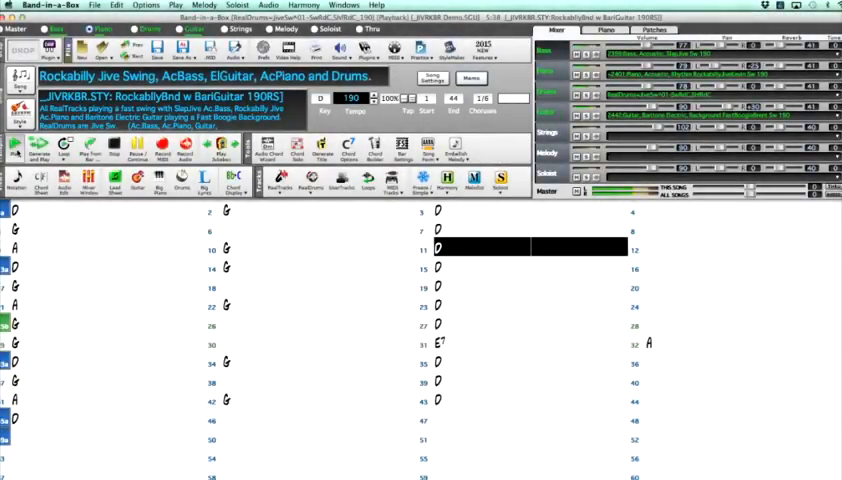
- Start playback of the RockabillyBnd song from its chord sheet
{"action": "left_click", "coordinate": [100, 278]}
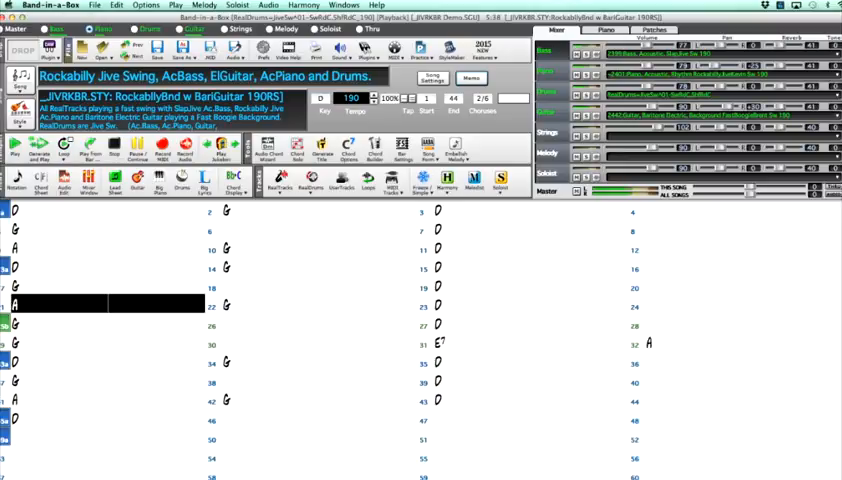
{"action": "left_click", "coordinate": [444, 304]}
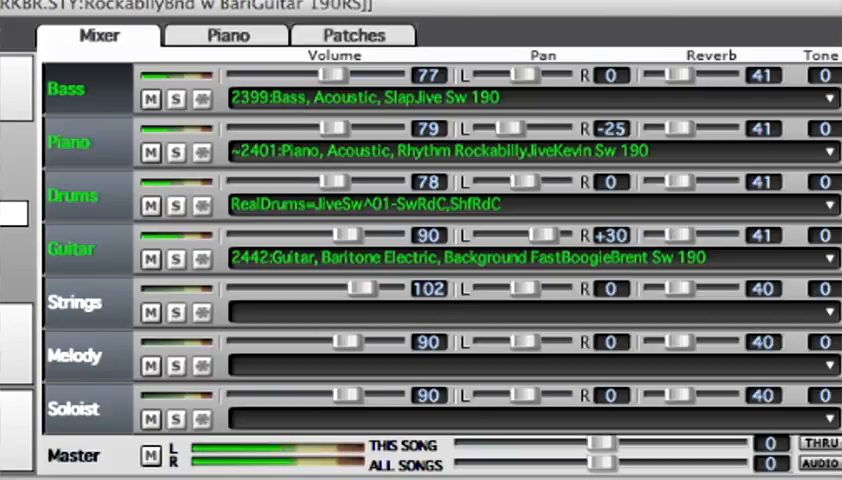
- Solo the acoustic slap bass in the Mixer, silencing piano, drums, guitar and the rest
{"action": "left_click", "coordinate": [174, 98]}
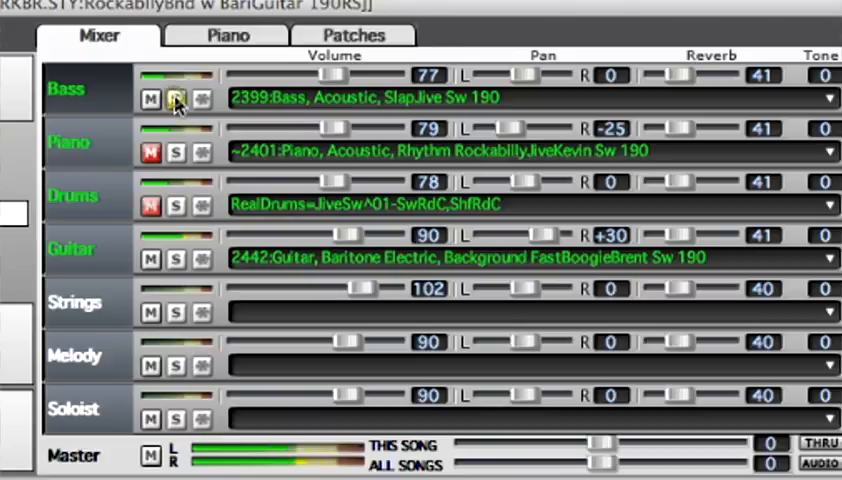
{"action": "left_click", "coordinate": [172, 98]}
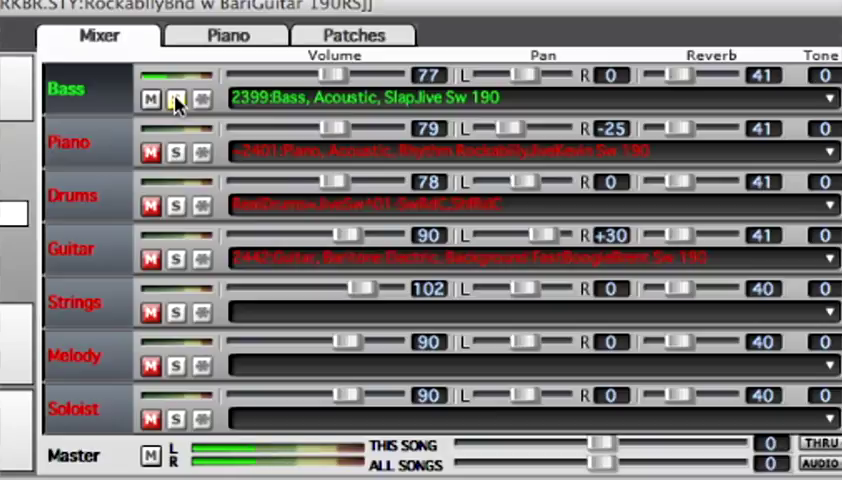
{"action": "left_click", "coordinate": [174, 100]}
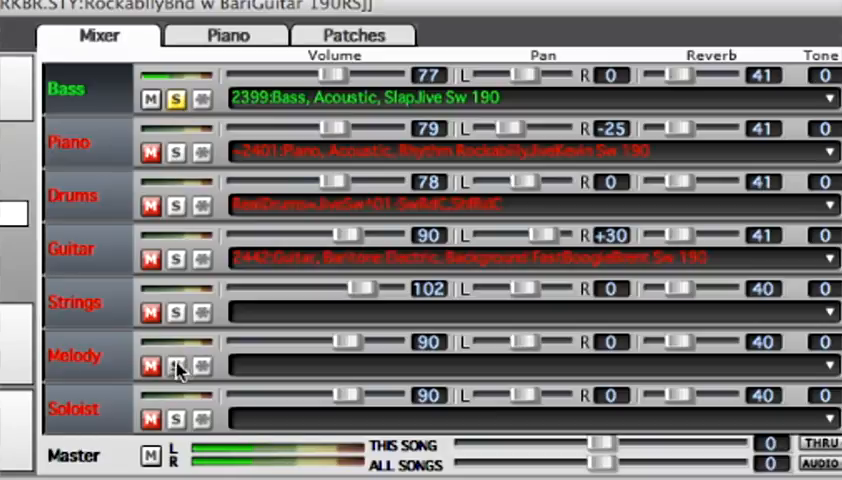
{"action": "left_click", "coordinate": [172, 366]}
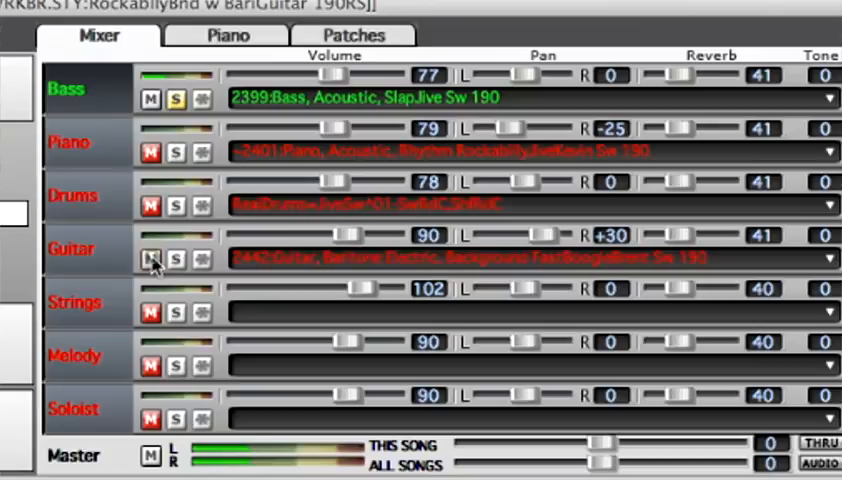
- Solo the baritone electric guitar too, so it plays together with the bass
{"action": "left_click", "coordinate": [150, 260]}
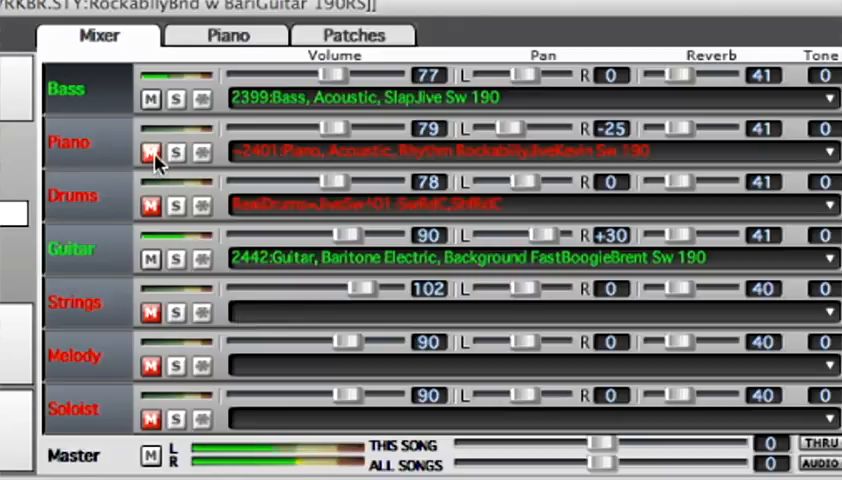
{"action": "left_click", "coordinate": [152, 152]}
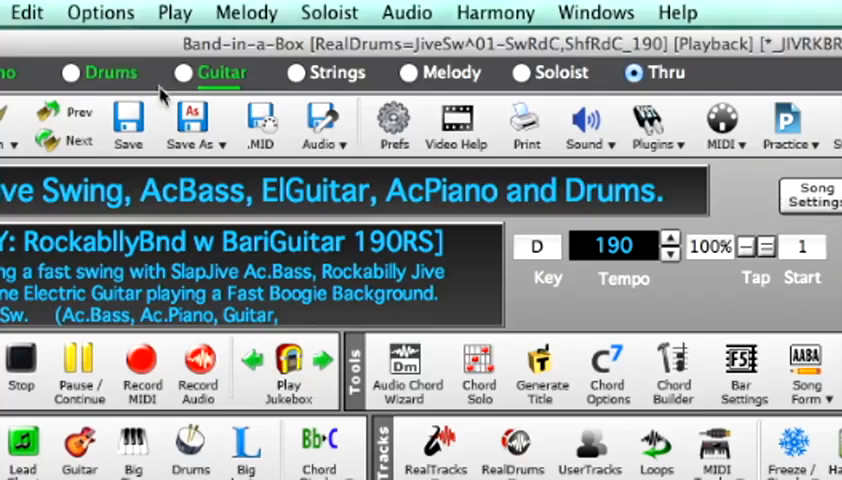
- Show the Melody menu, then the Soloist menu with Generate Solo and Soloist Maker
{"action": "left_click", "coordinate": [192, 120]}
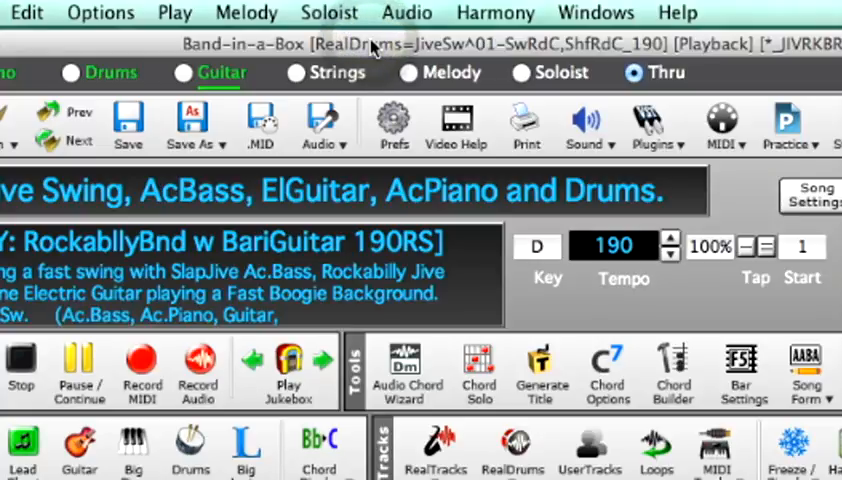
{"action": "left_click", "coordinate": [246, 12]}
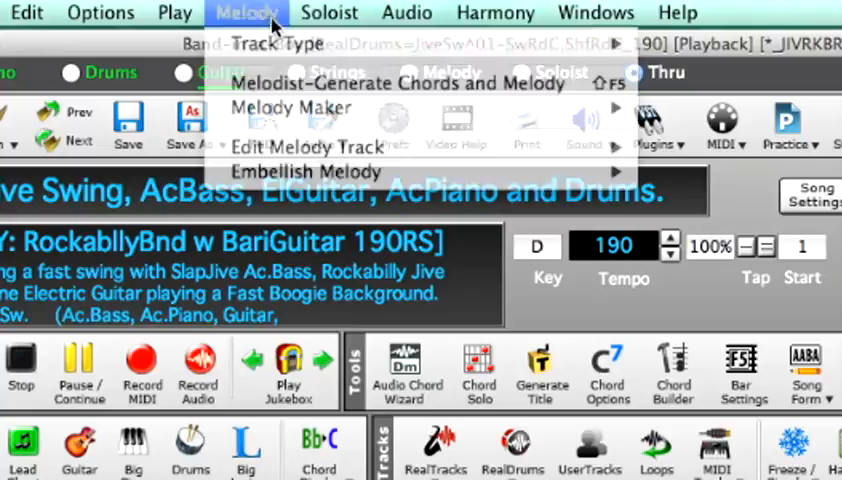
{"action": "left_click", "coordinate": [328, 12]}
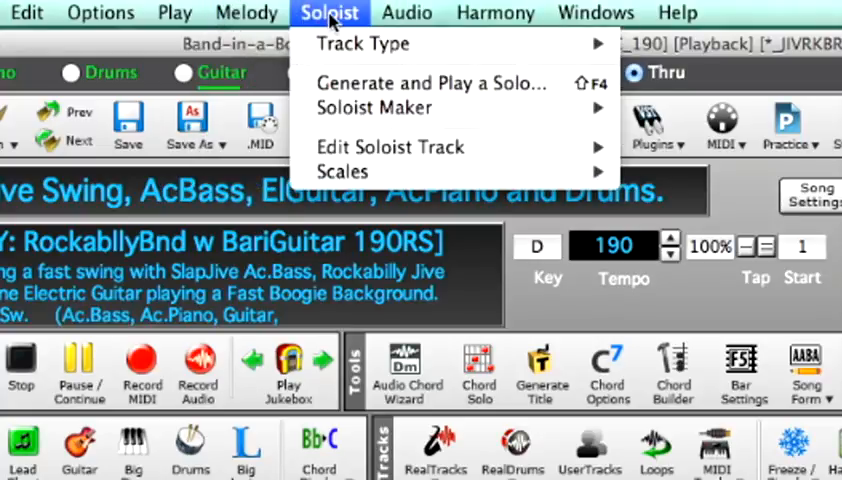